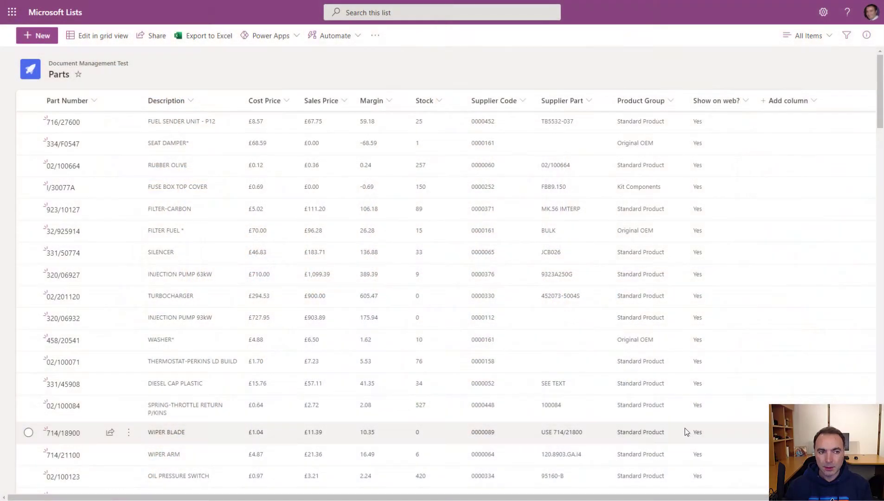
mouse_move(588, 361)
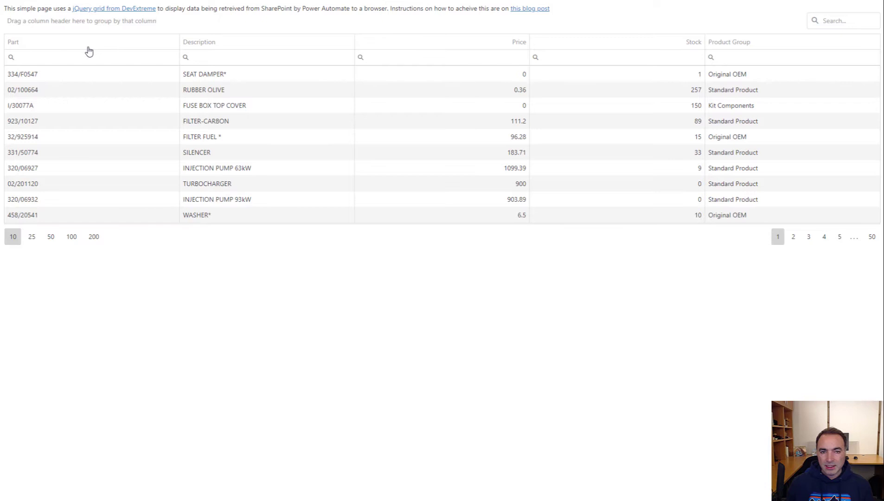
mouse_move(56, 9)
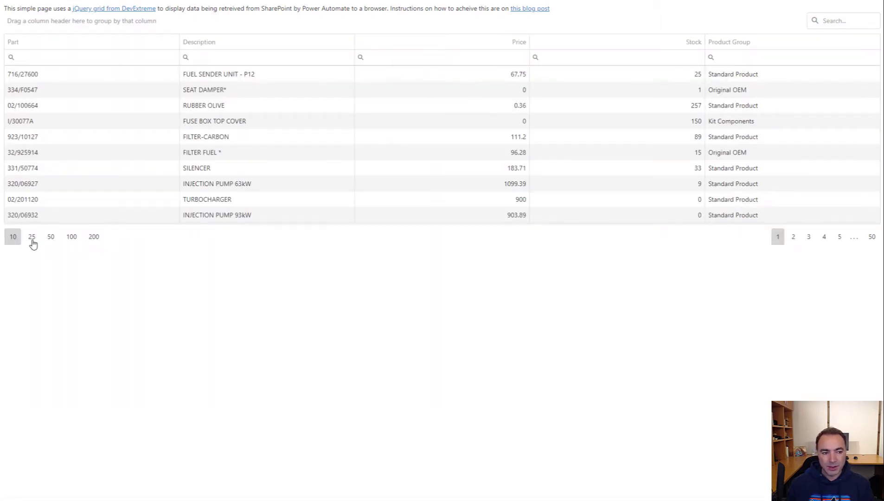
Step: Search the parts grid for 'filter', then clear the search to show every part again
left_click(31, 236)
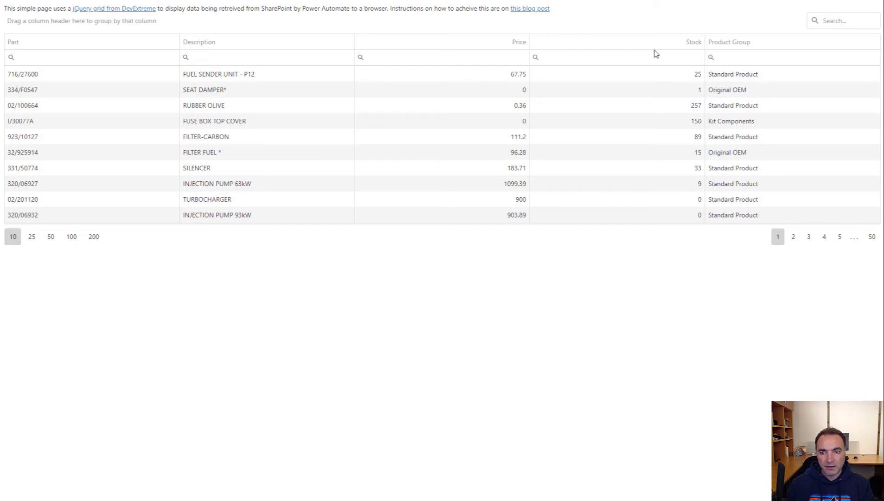
left_click(842, 20)
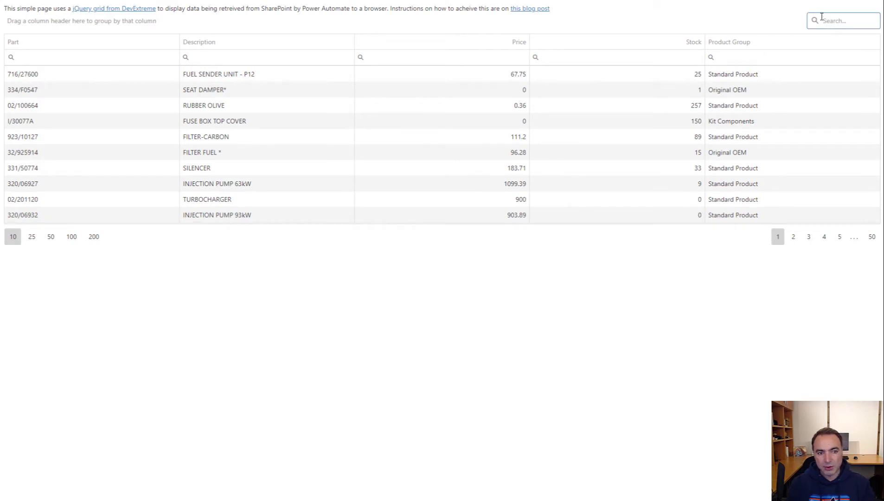
type("filter")
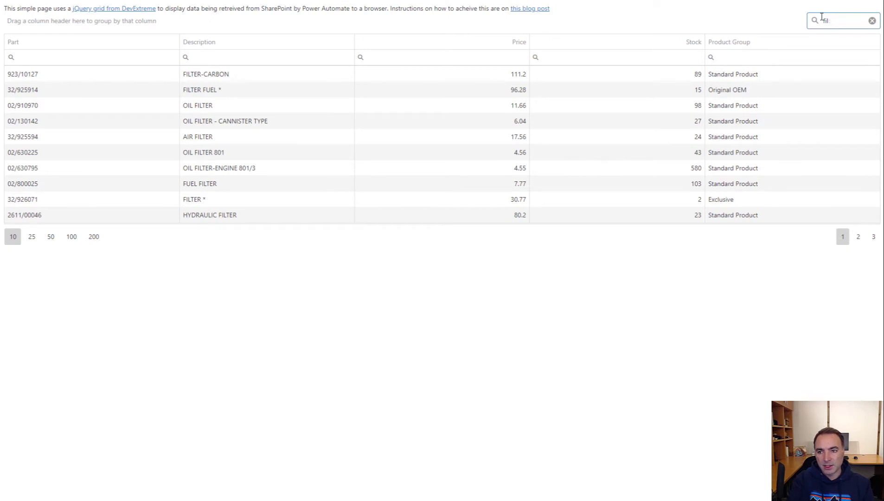
left_click(873, 20)
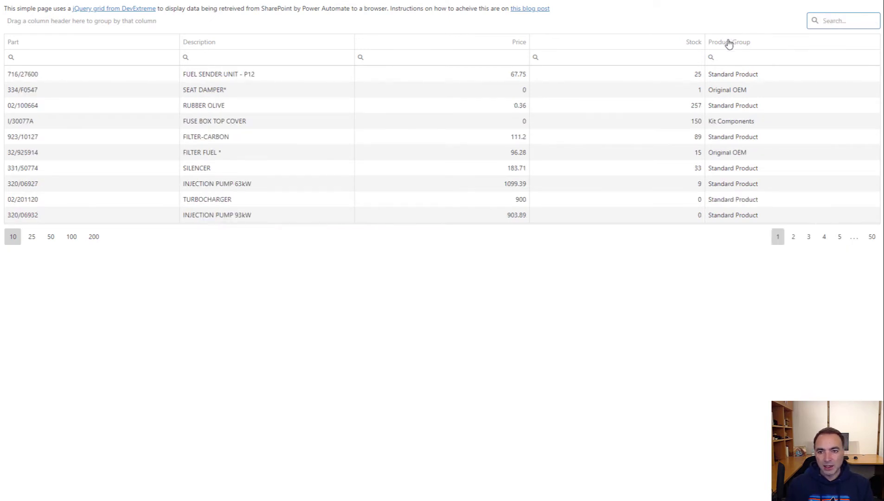
Step: Sort the parts by price highest first, then restore the grid's original order
left_click_drag(729, 42, 32, 21)
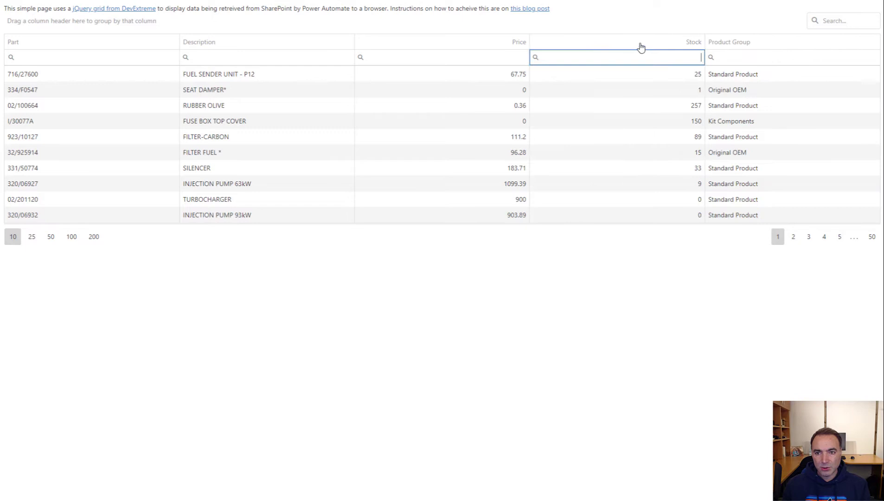
left_click(694, 41)
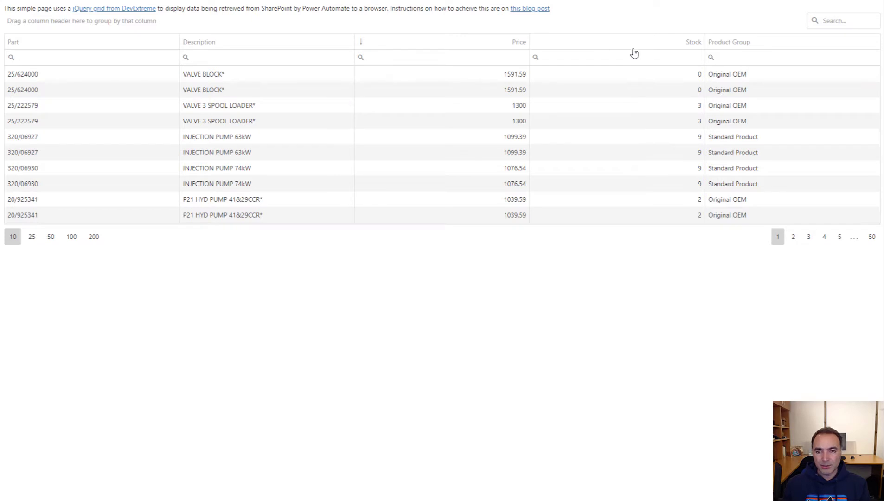
mouse_move(462, 48)
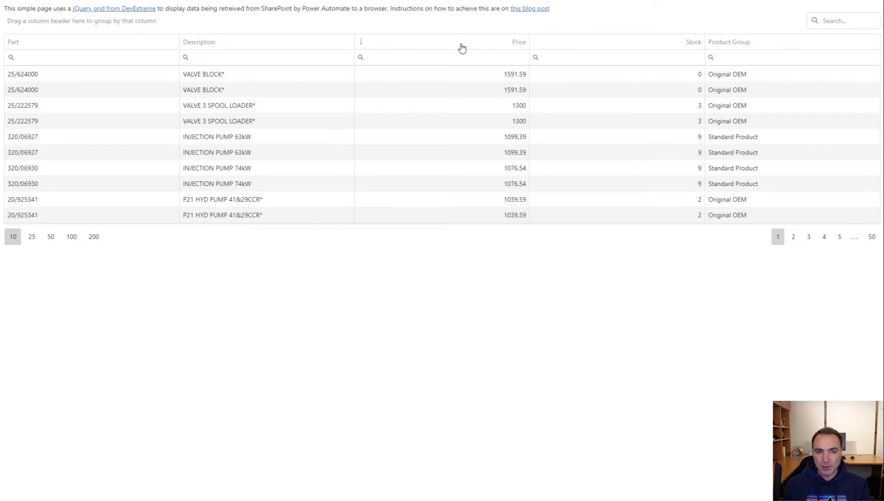
mouse_move(98, 92)
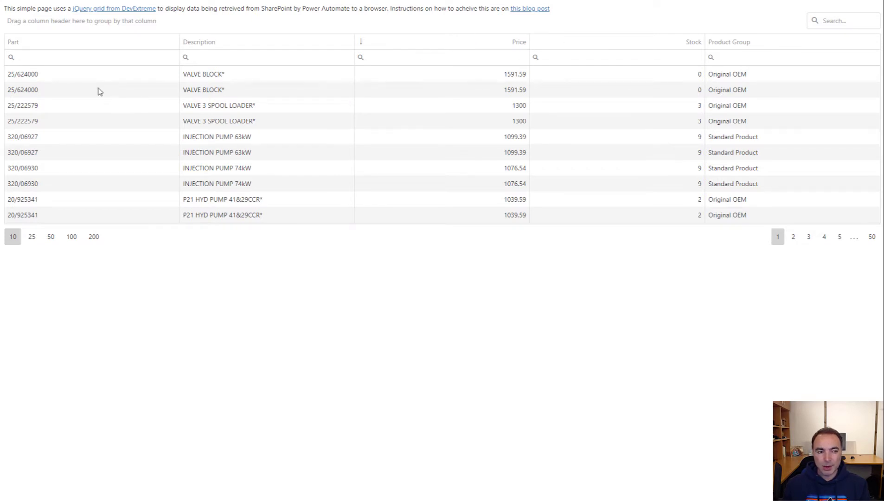
left_click(12, 41)
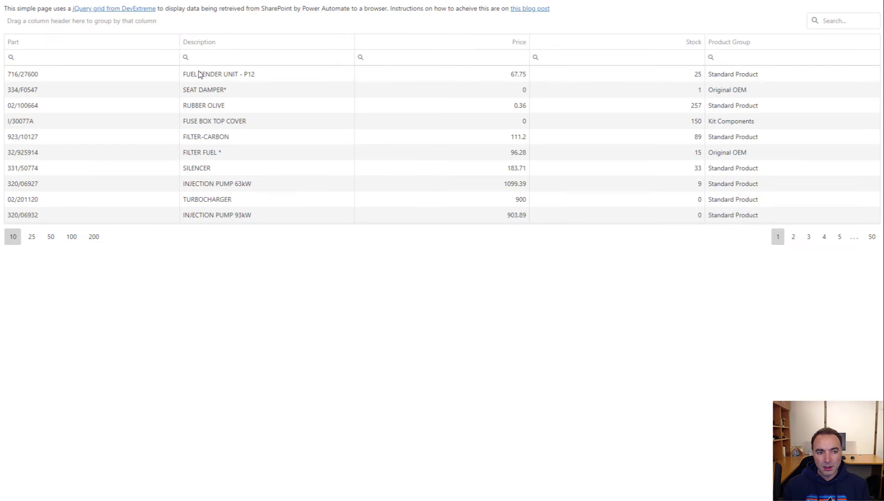
Step: In item 716/27600 (FUEL SENDER UNIT - P12), set Show on web? to No
double_click(218, 75)
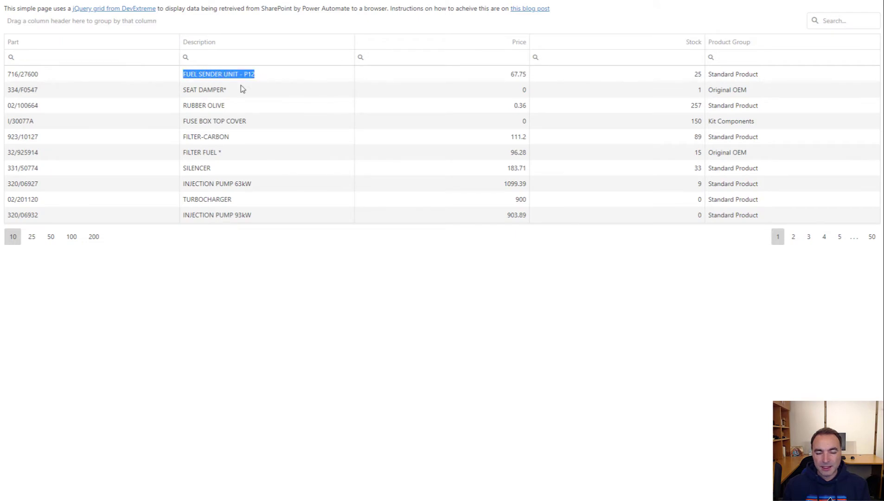
mouse_move(383, 25)
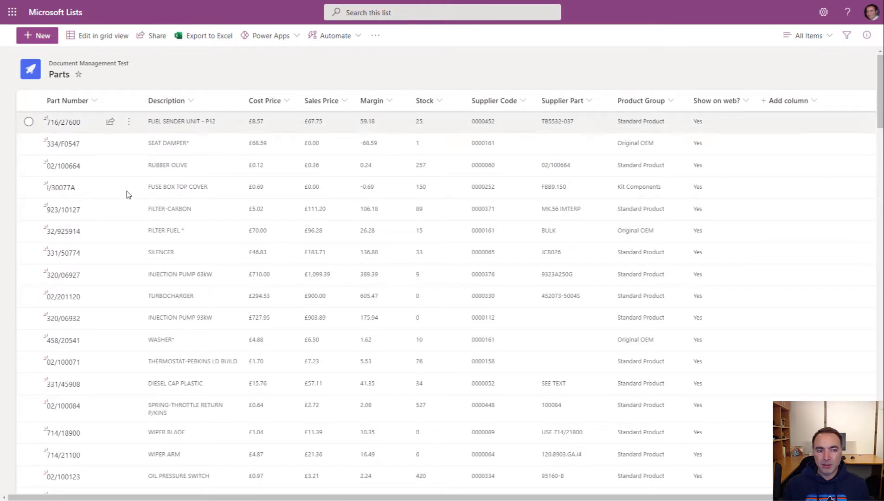
left_click(63, 121)
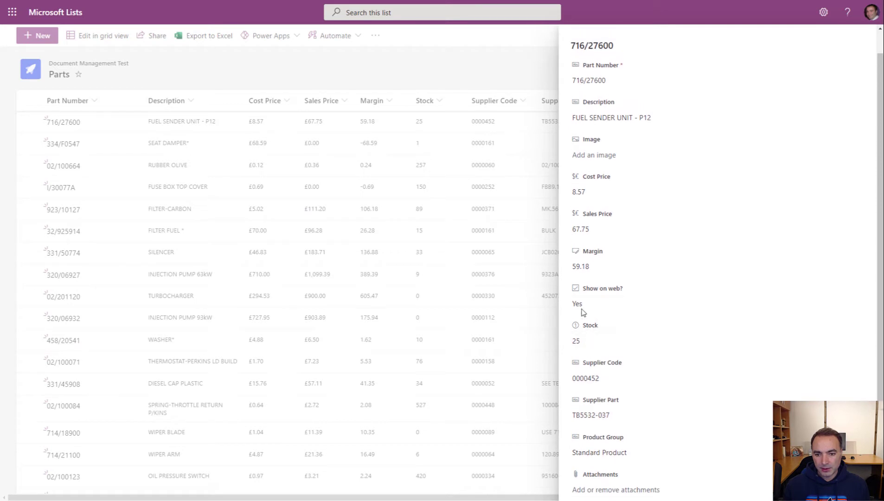
left_click(577, 303)
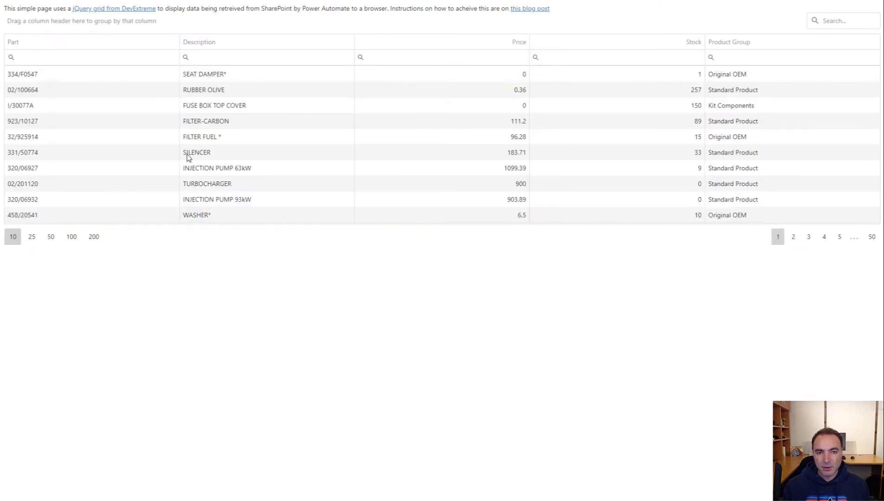
mouse_move(205, 127)
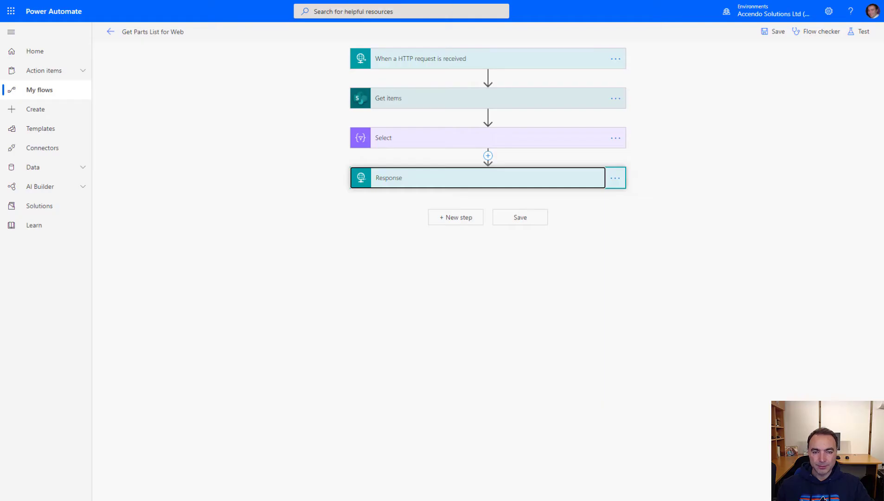
mouse_move(412, 61)
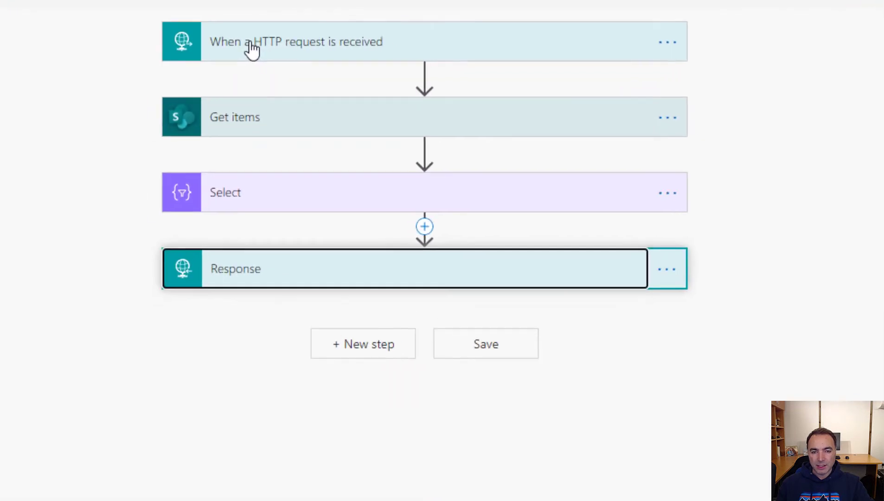
left_click(293, 41)
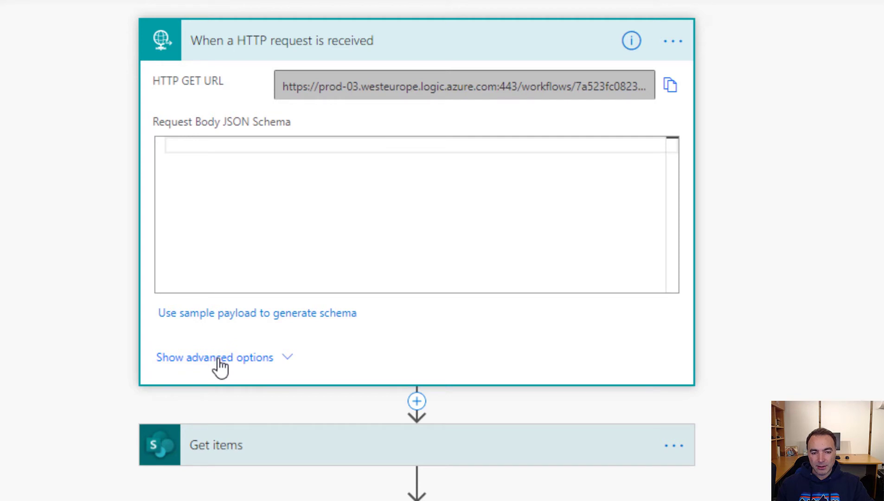
left_click(215, 358)
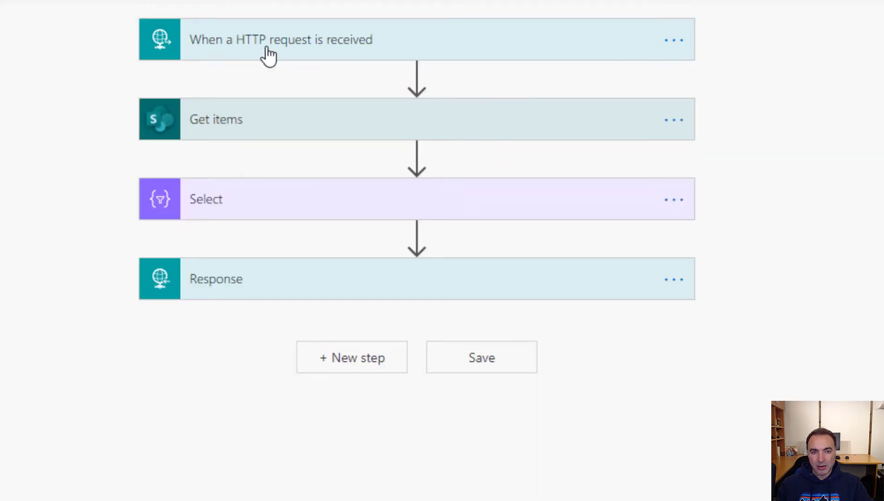
left_click(216, 119)
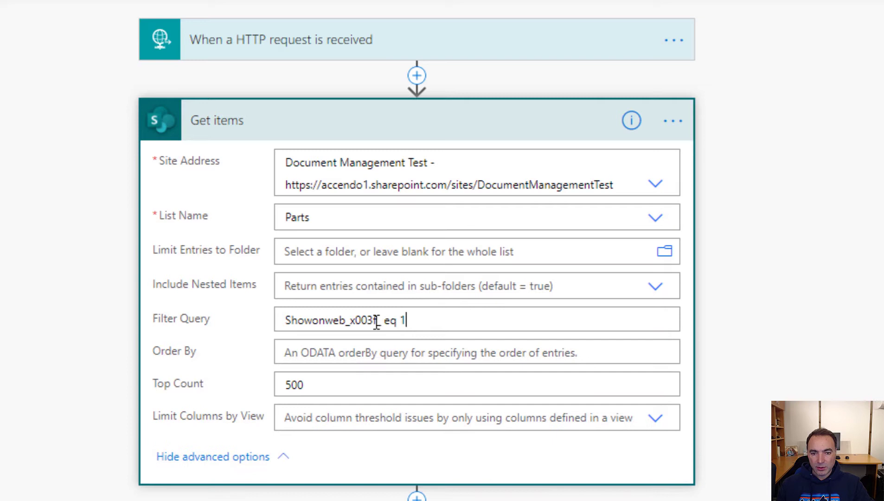
left_click(344, 320)
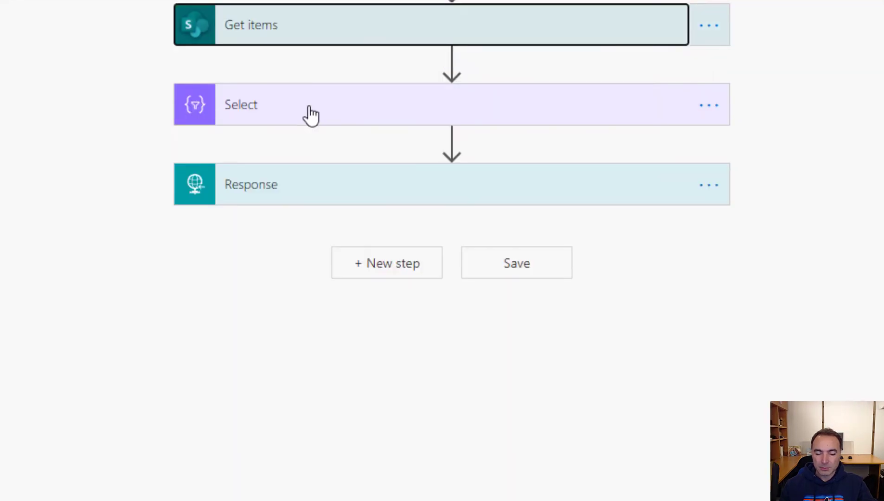
left_click(241, 104)
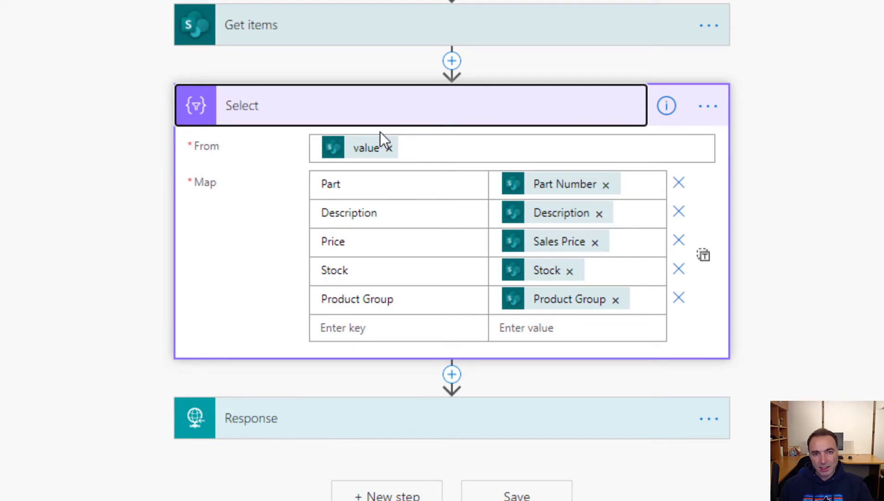
mouse_move(331, 74)
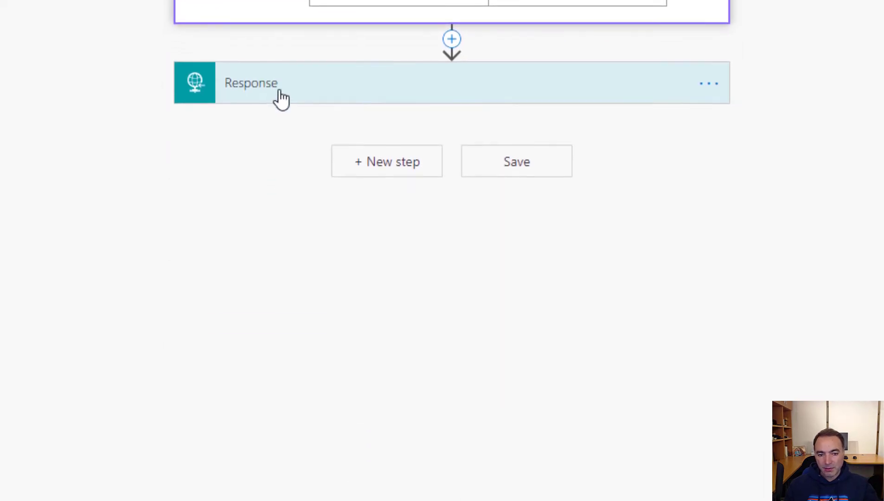
left_click(282, 83)
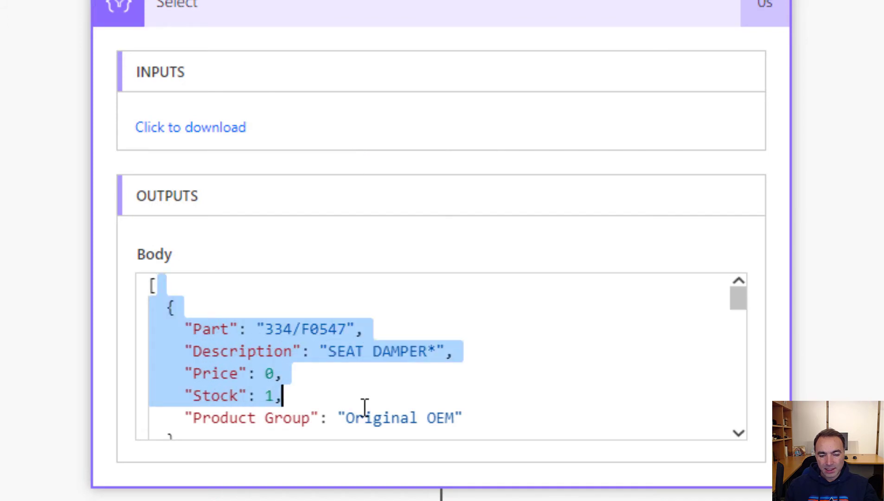
Step: Scroll through the Select action's JSON part output in the run history
scroll("down", 3)
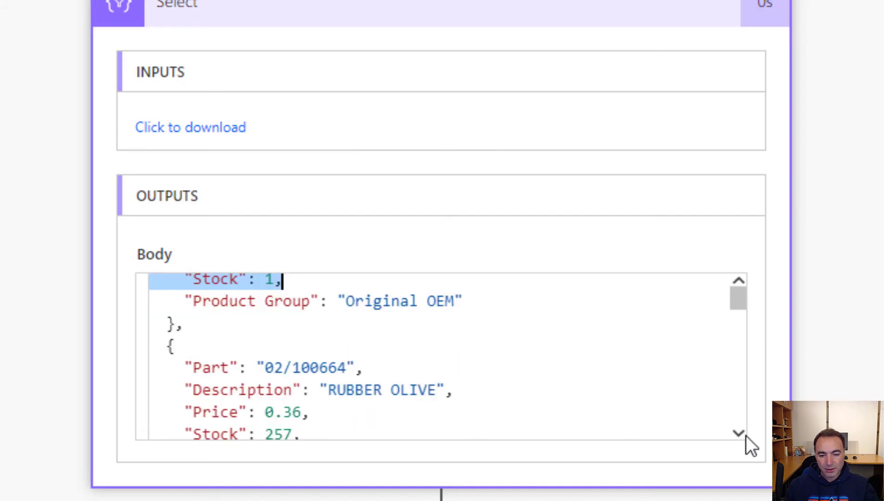
scroll("down", 3)
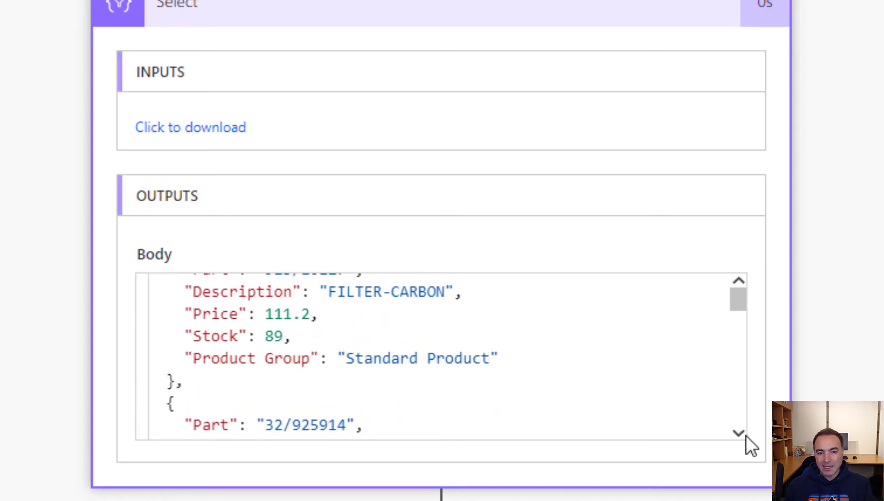
scroll("down", 3)
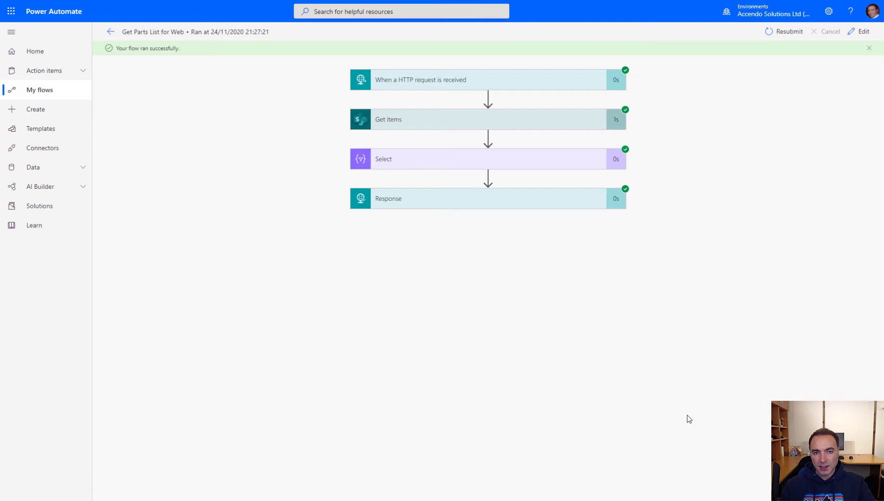
mouse_move(641, 388)
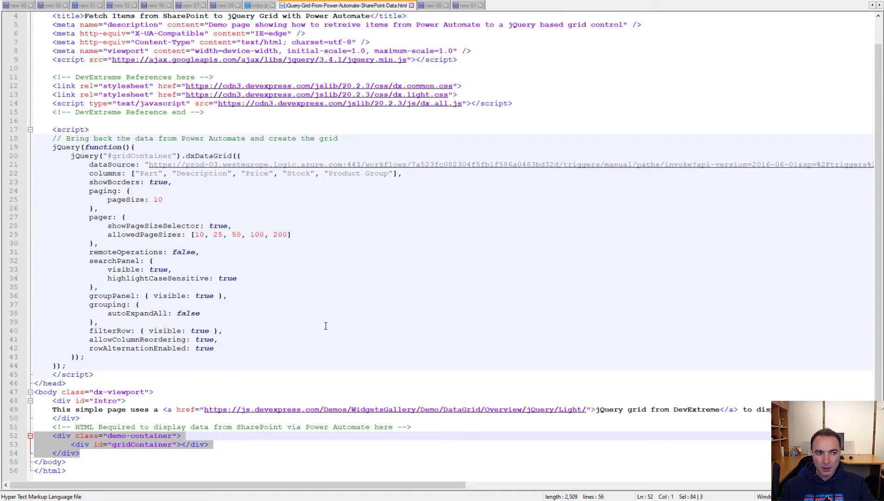
scroll("up", 3)
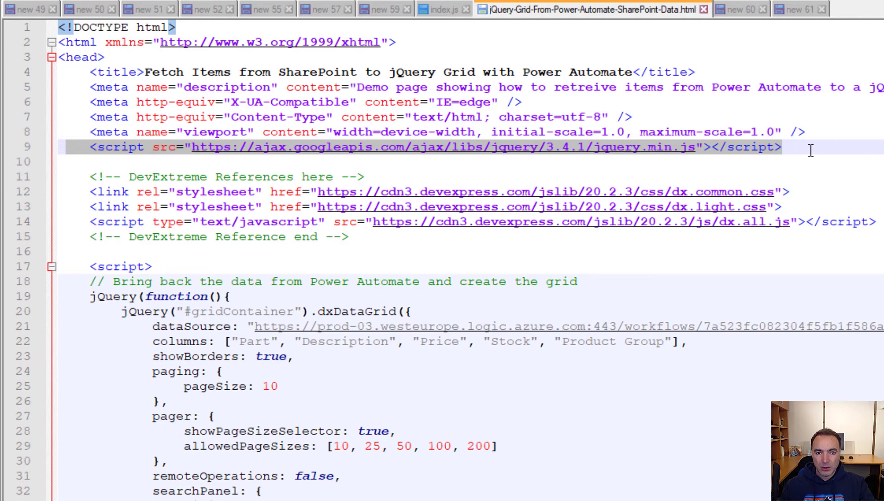
mouse_move(244, 206)
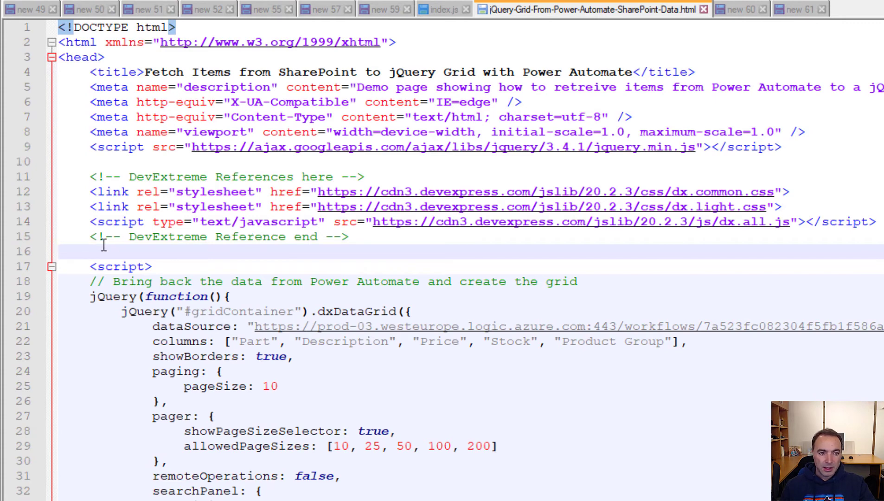
mouse_move(21, 307)
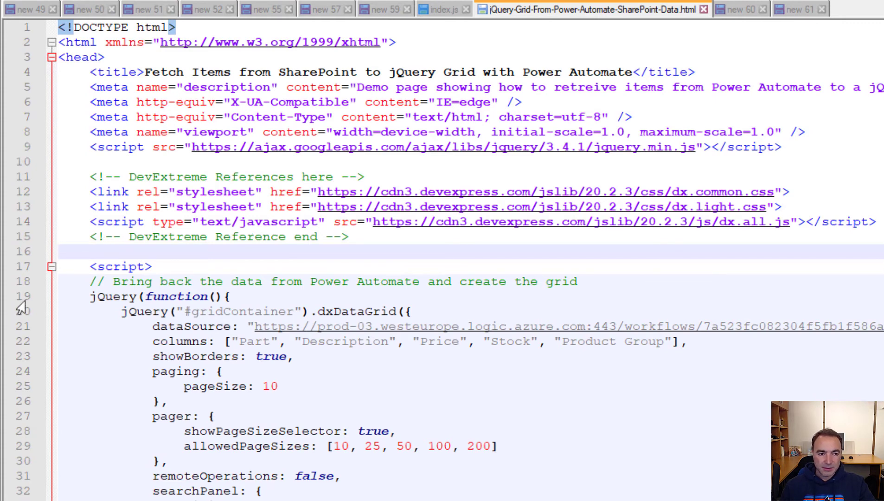
scroll("down", 3)
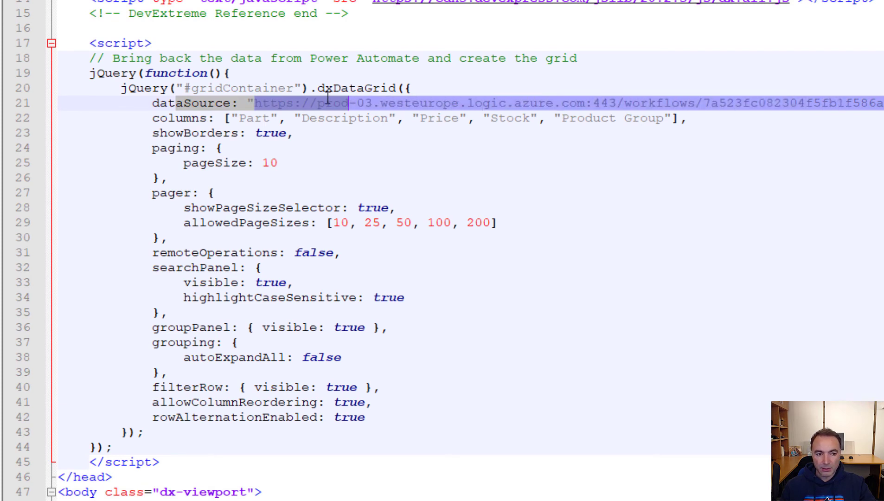
left_click(152, 117)
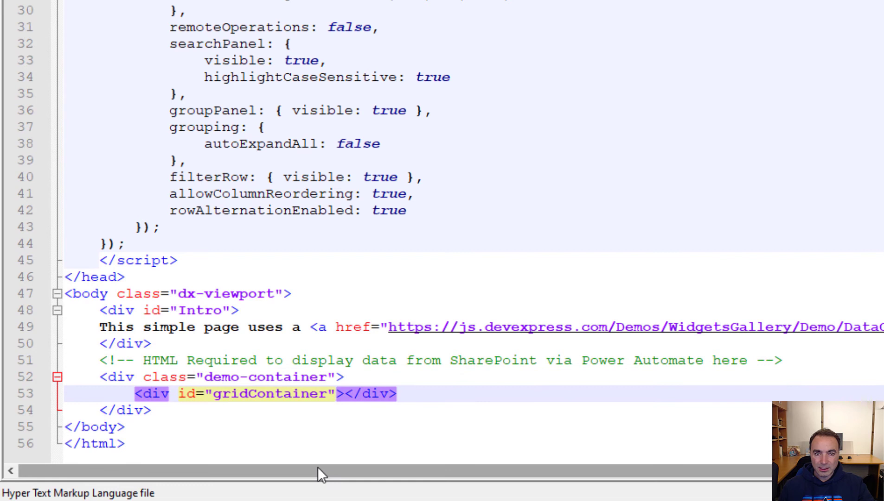
double_click(270, 393)
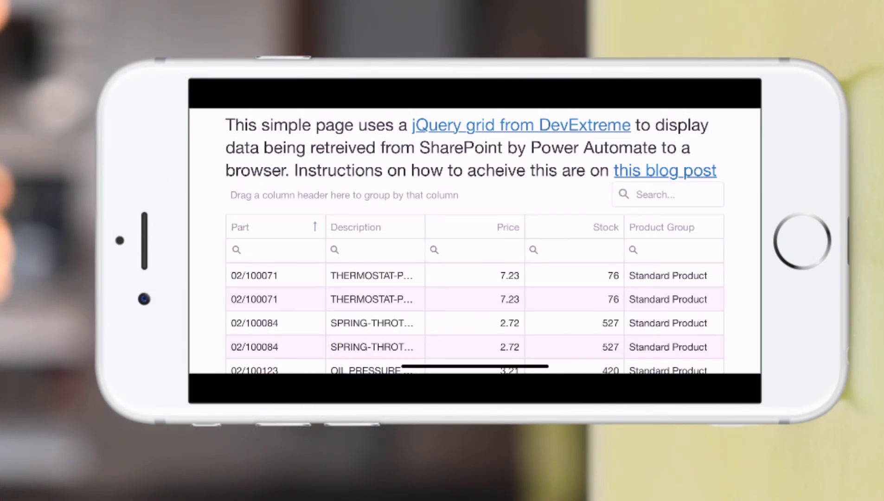
Step: Filter the grid's Description by 'Oil', then dismiss the keyboard to view the Stock-sorted list
type("o")
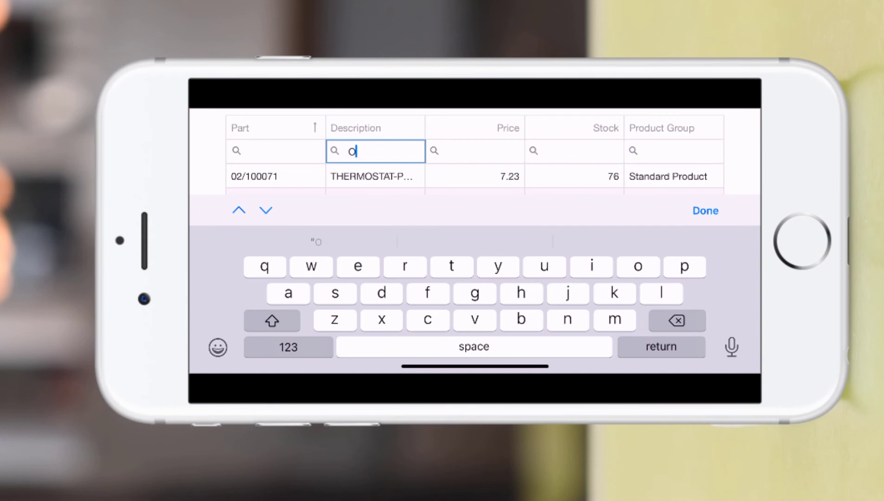
type("il")
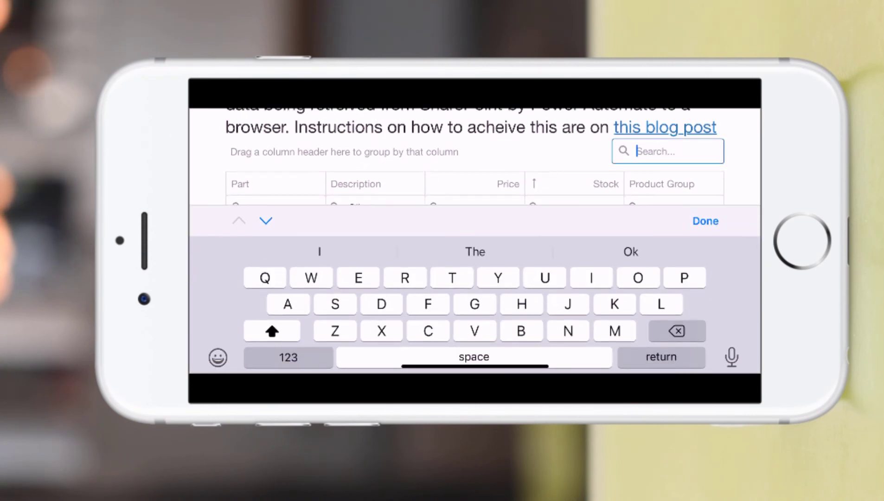
type("oil")
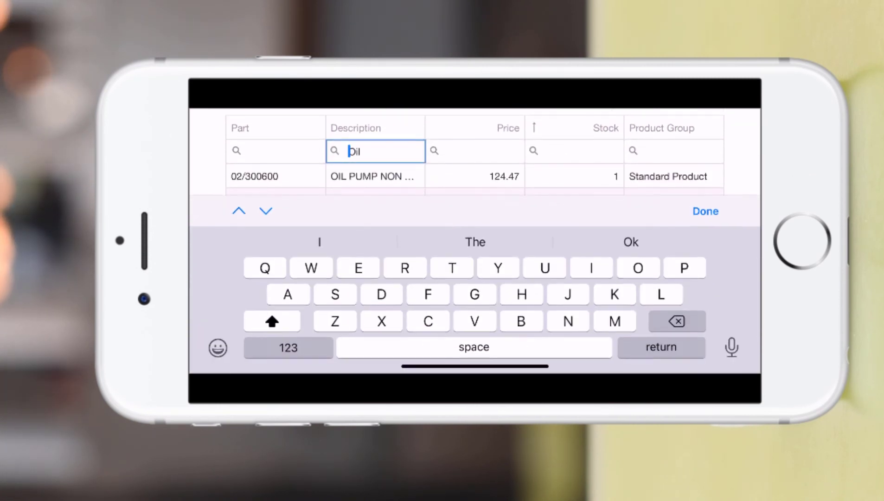
type("Oil")
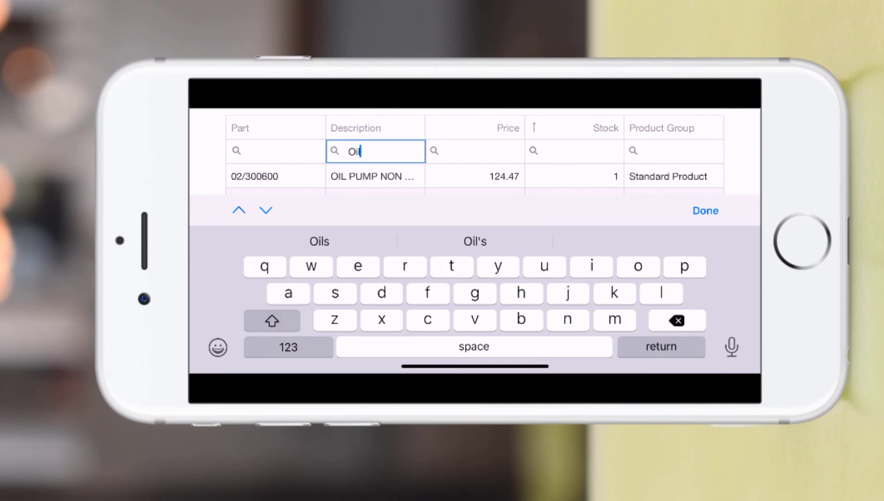
left_click(705, 210)
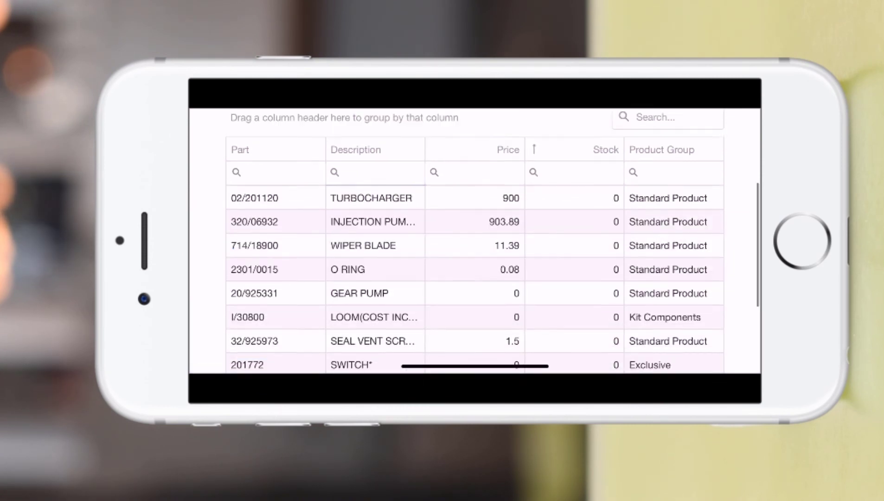